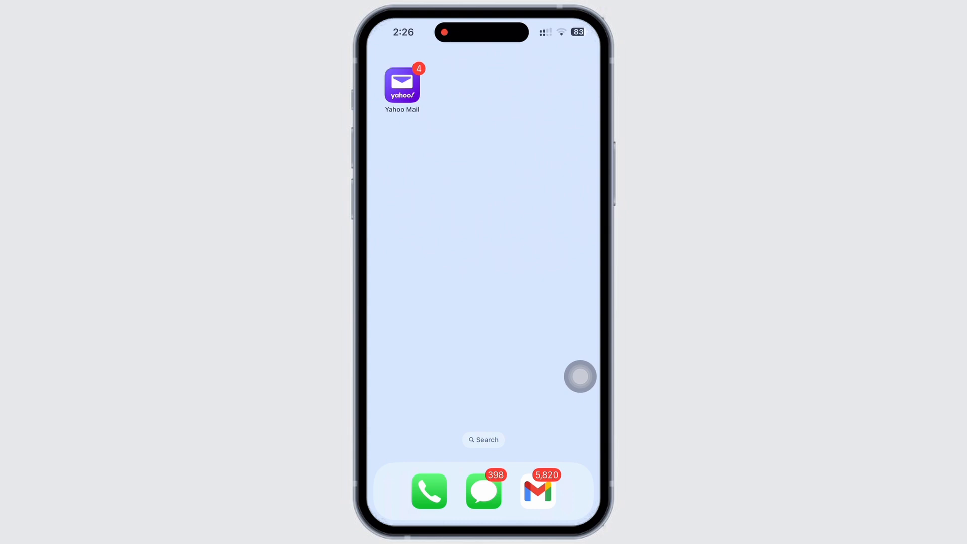
Launch Yahoo Mail from the Home Screen into the inbox
{"action": "left_click", "coordinate": [402, 84]}
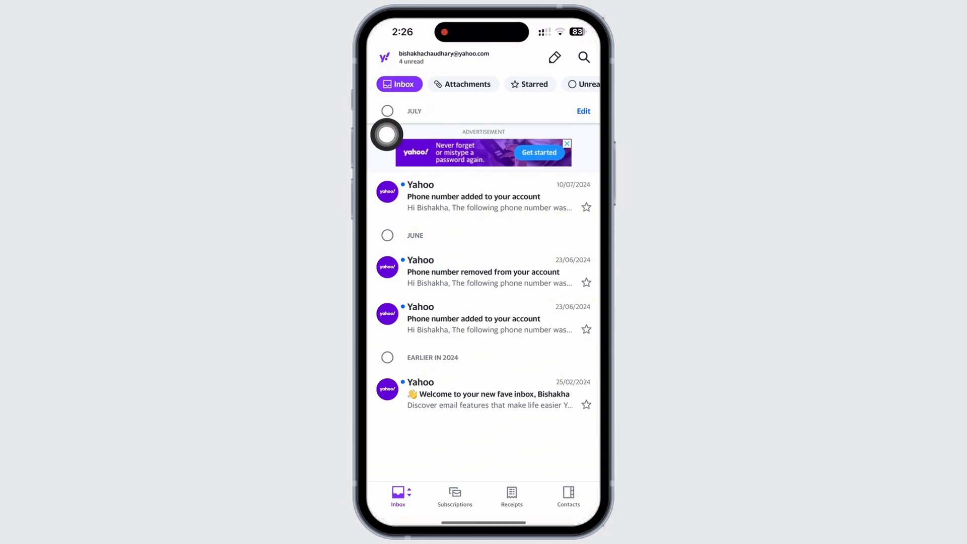
Reach Settings through the profile icon's Accounts sidebar
{"action": "left_click", "coordinate": [384, 56]}
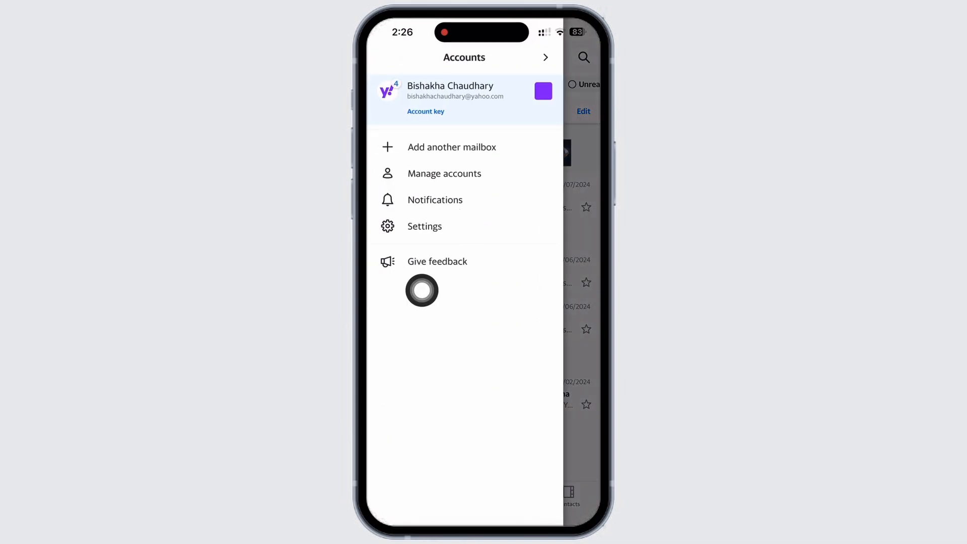
{"action": "left_click", "coordinate": [424, 226]}
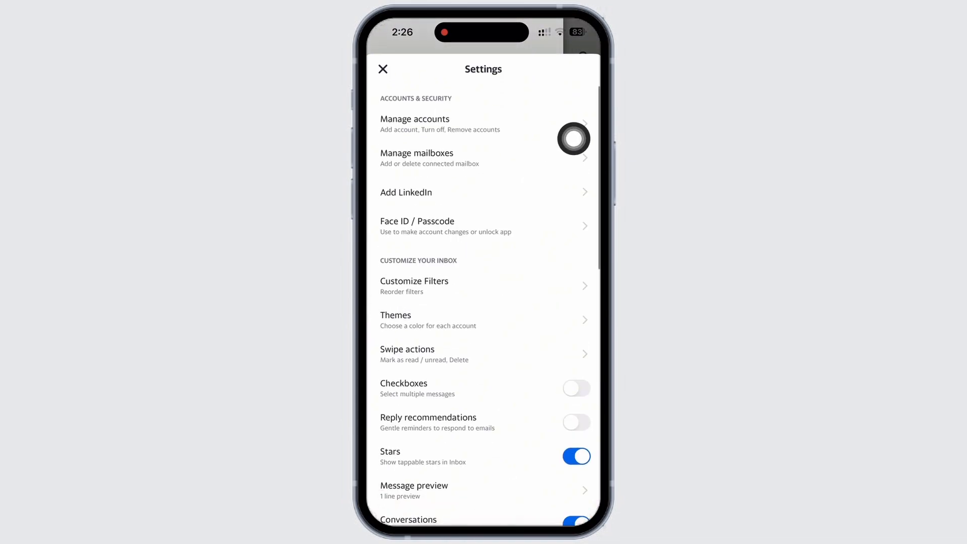
Put Manage Accounts into edit mode so linked accounts can be removed
{"action": "left_click", "coordinate": [414, 118]}
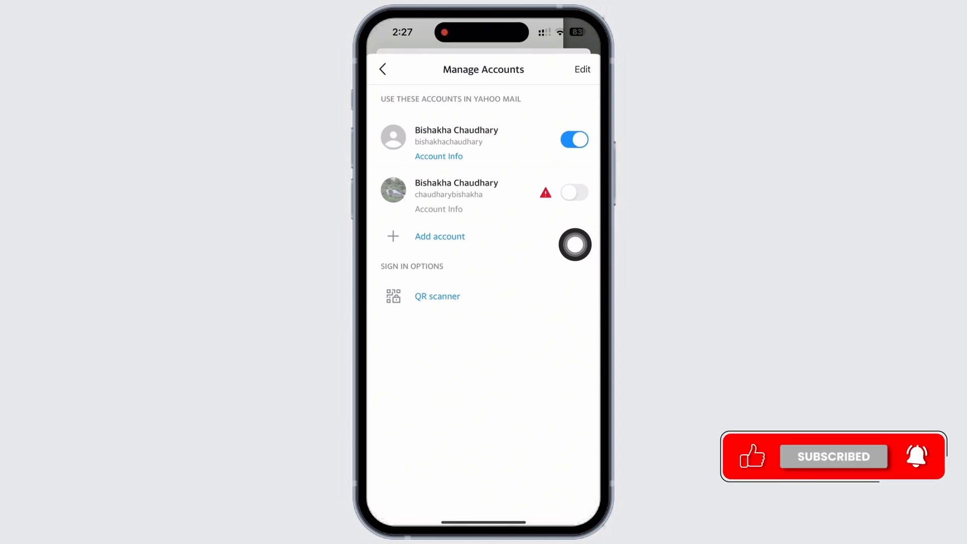
{"action": "left_click", "coordinate": [581, 70]}
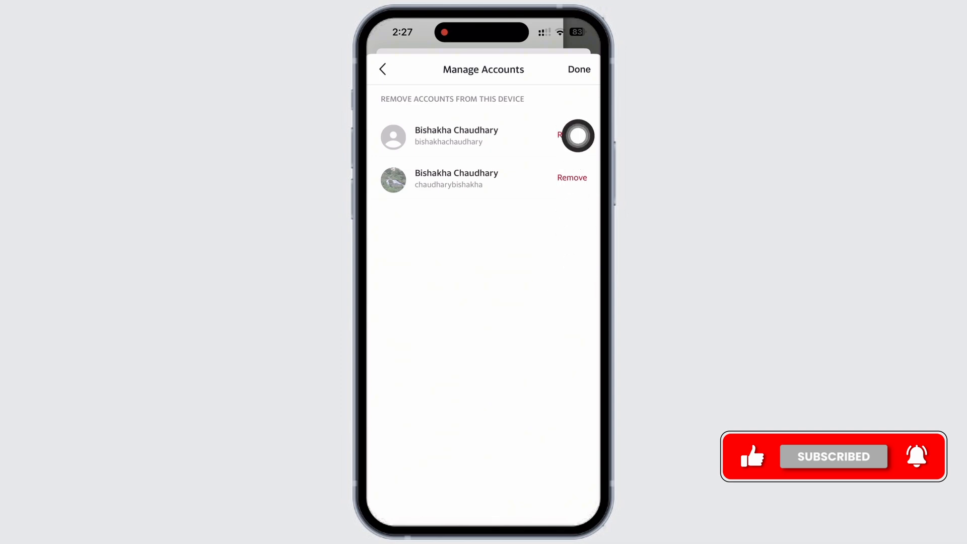
Remove the first account and its data, confirming, then finish to reach the sign-in screen
{"action": "left_click", "coordinate": [570, 134]}
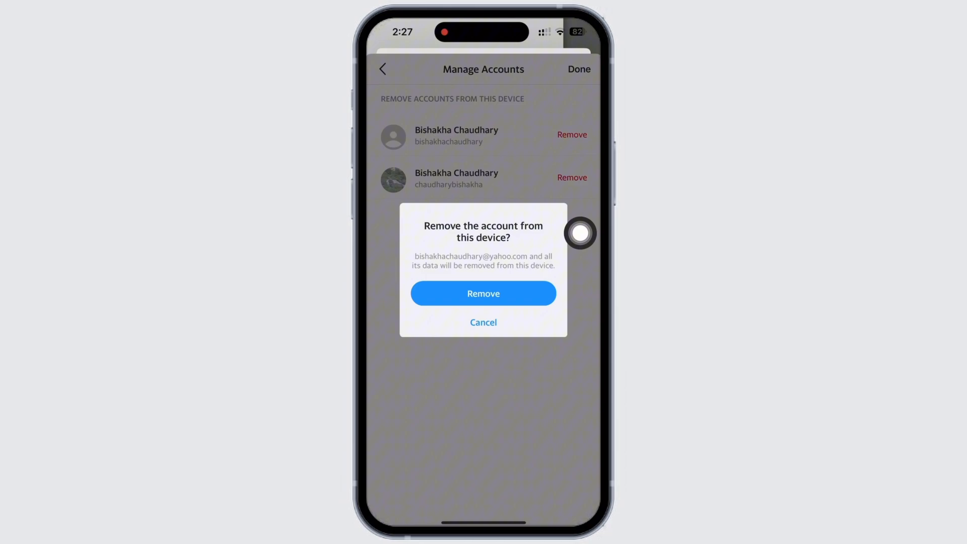
{"action": "mouse_move", "coordinate": [538, 323]}
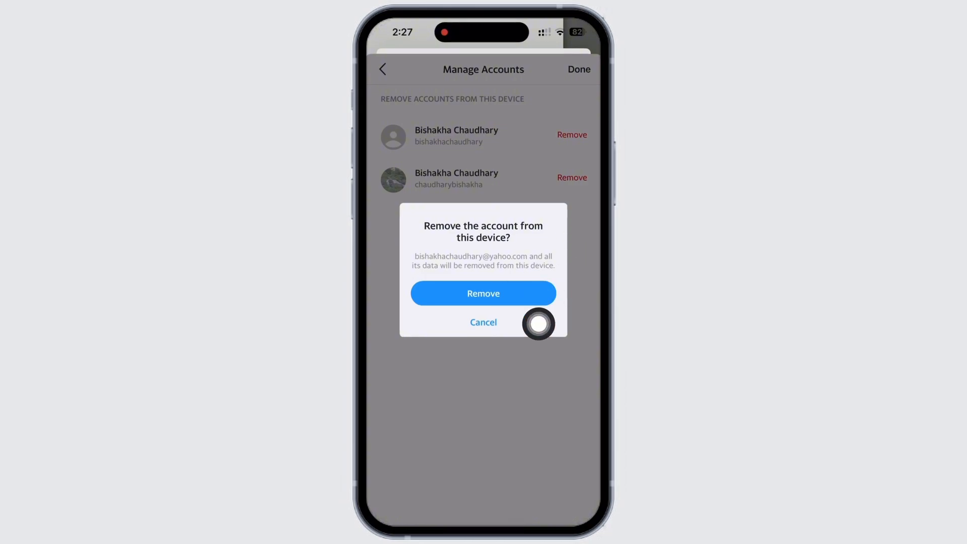
{"action": "left_click", "coordinate": [483, 293]}
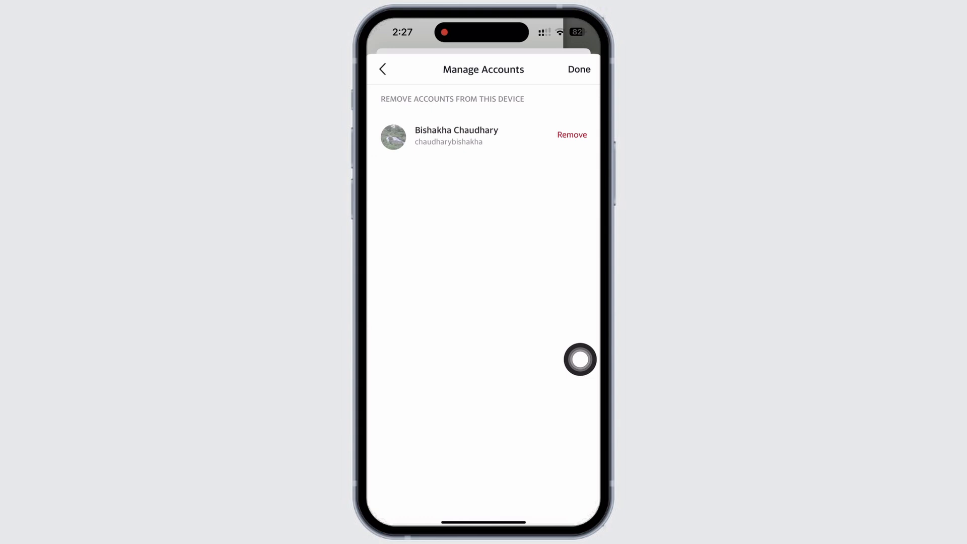
{"action": "left_click", "coordinate": [571, 134]}
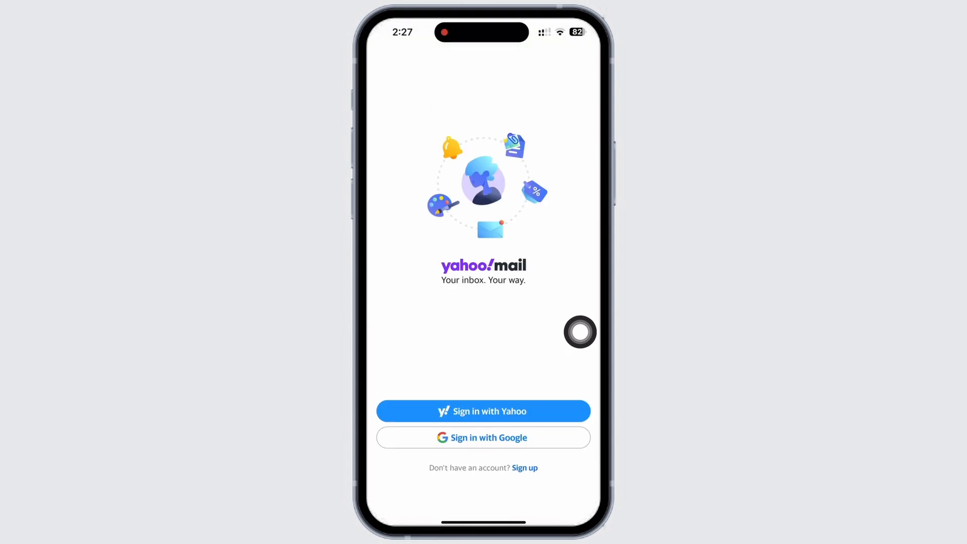